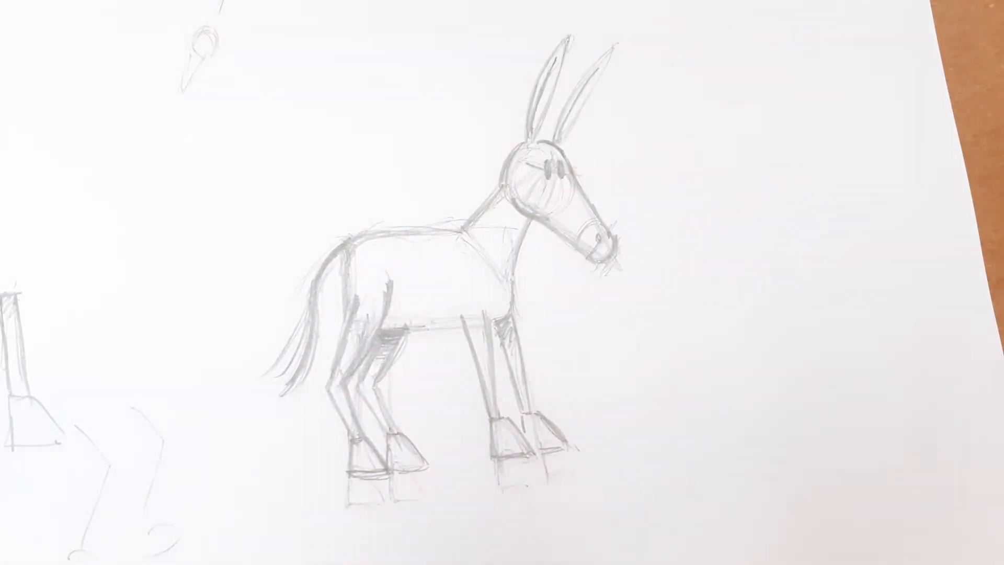
mouse_move(603, 147)
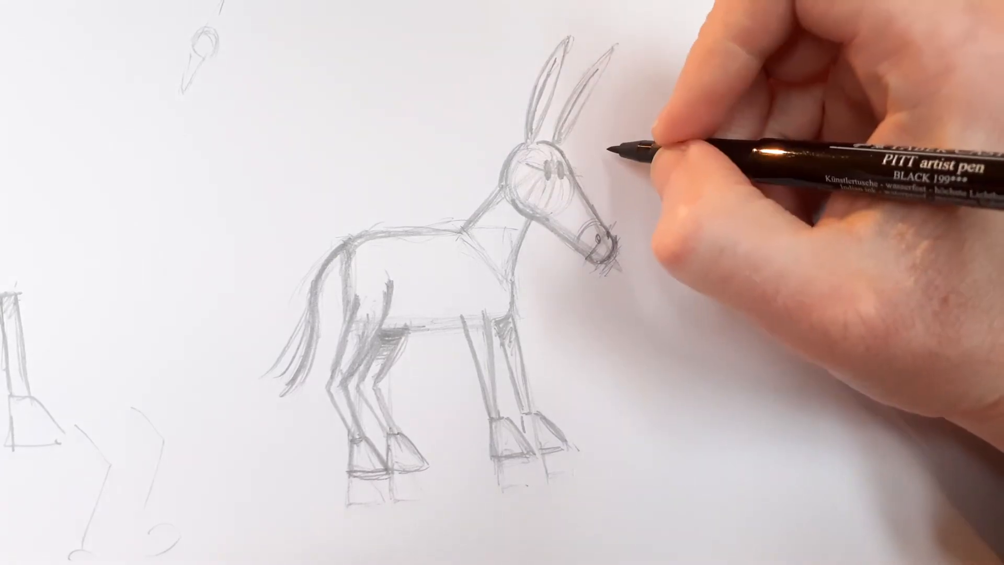